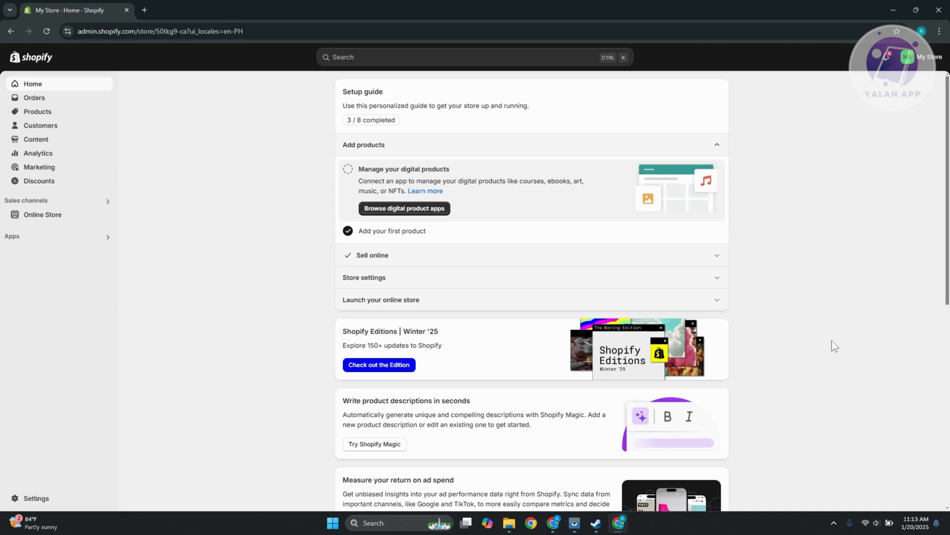
mouse_move(47, 498)
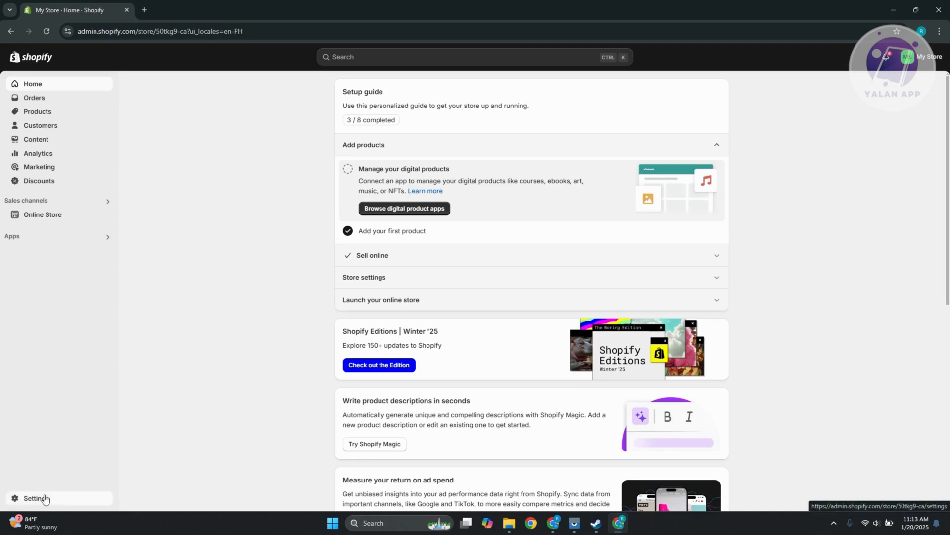
Step: Open the store settings, then launch the Shopify Help Center in a new browser tab
click(35, 499)
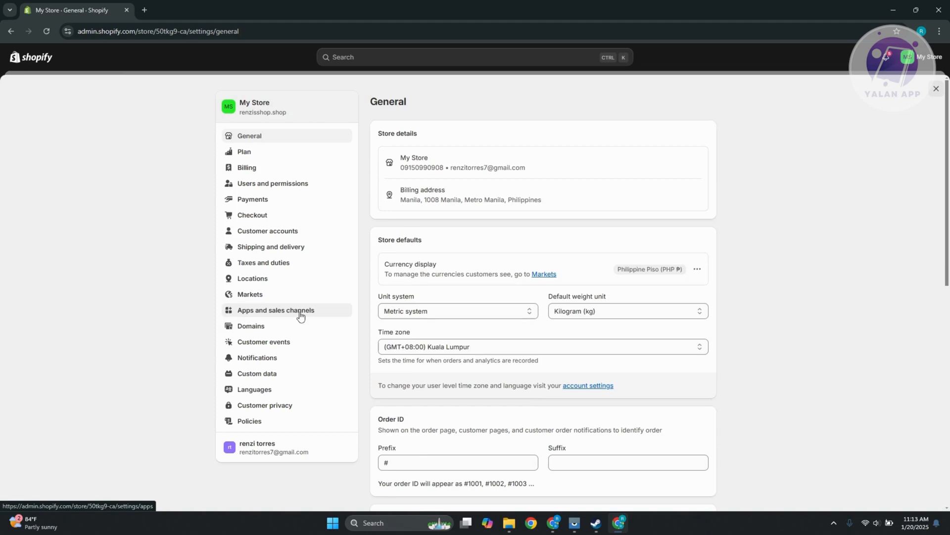
mouse_move(939, 100)
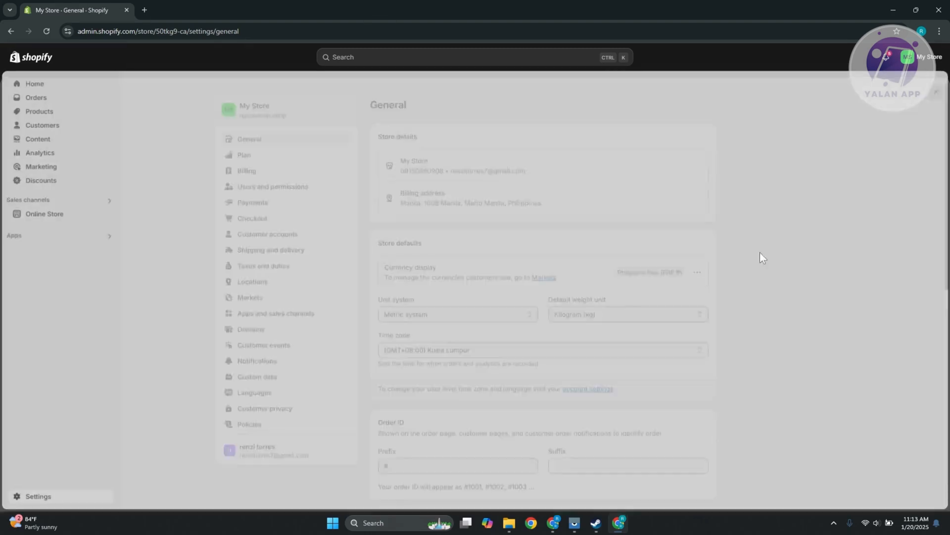
click(33, 84)
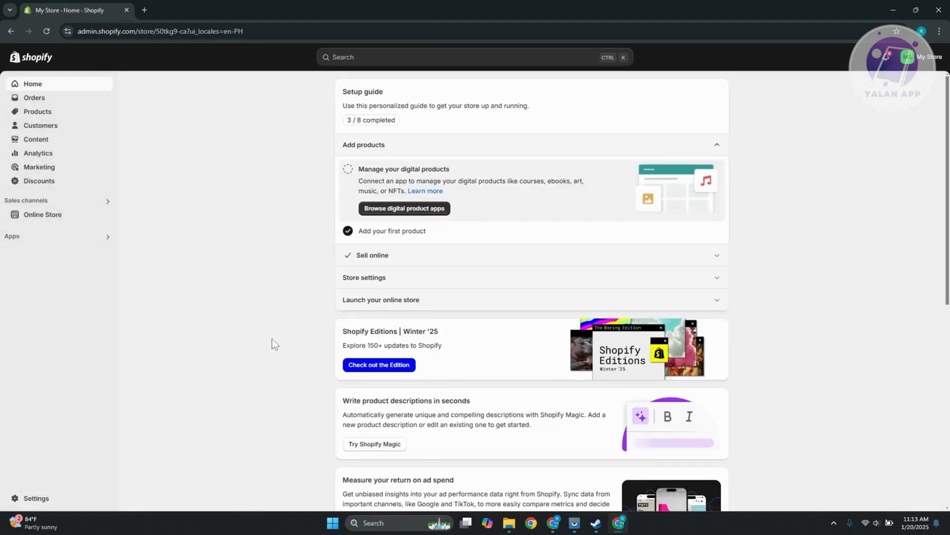
mouse_move(279, 352)
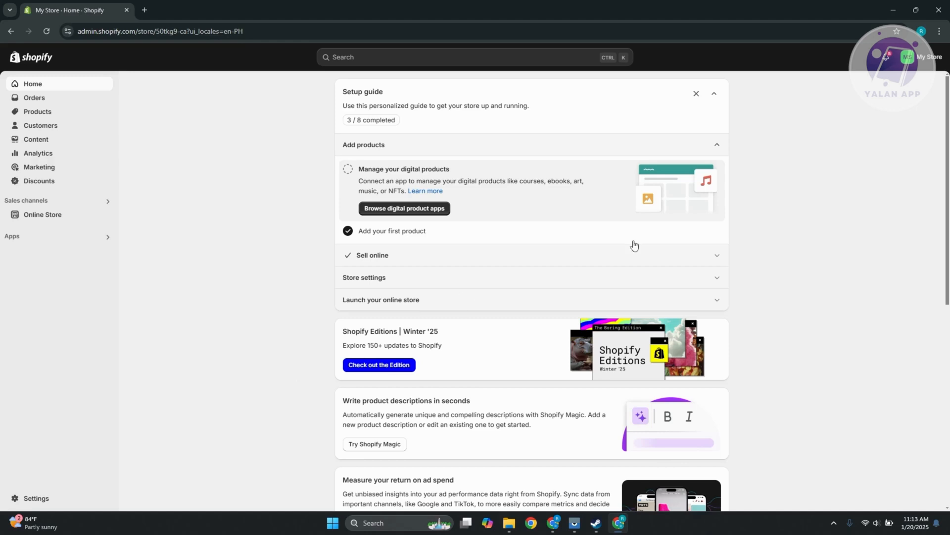
click(924, 56)
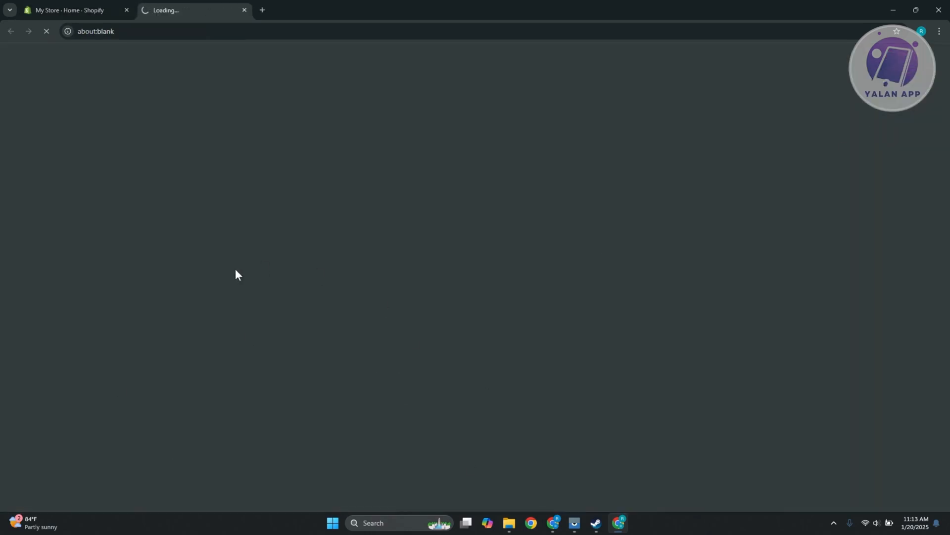
mouse_move(597, 225)
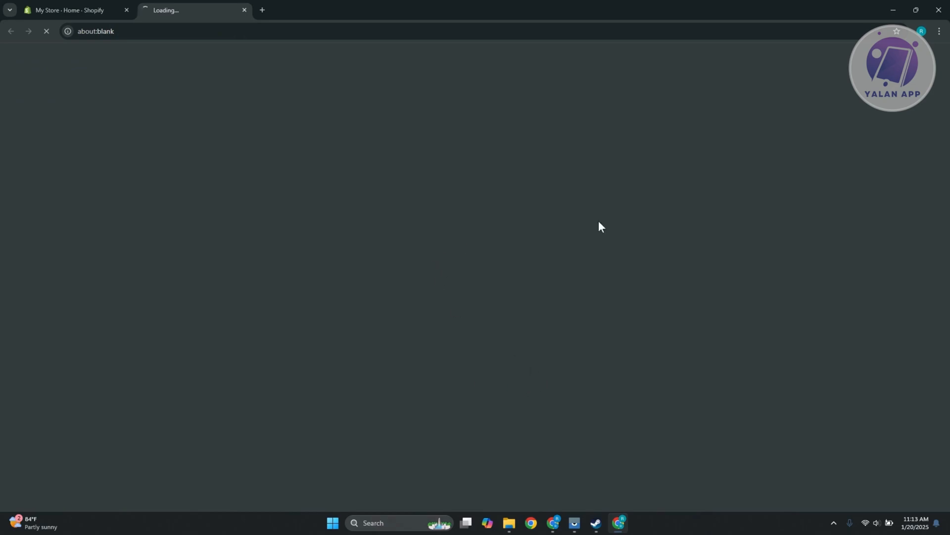